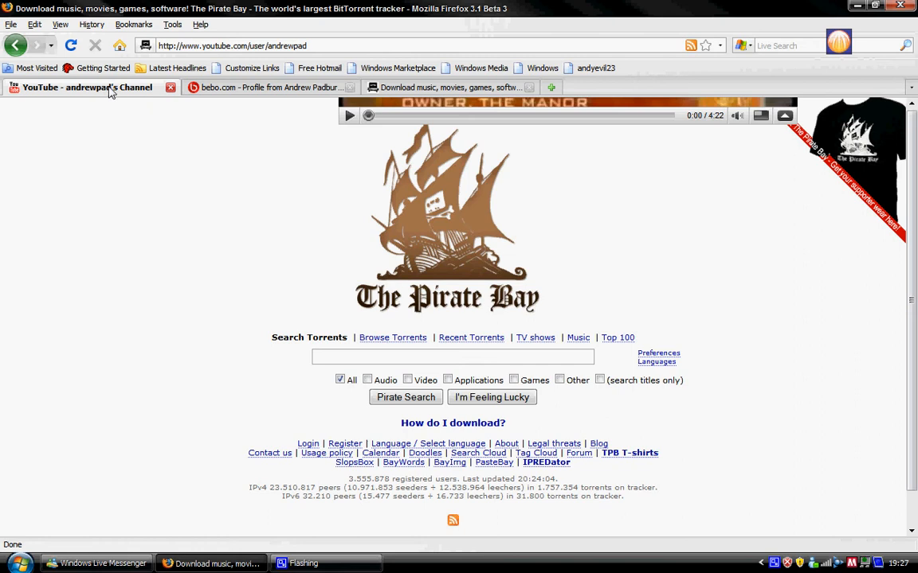
Open google.co.uk and search for 'bitcomet download'
left_click(79, 87)
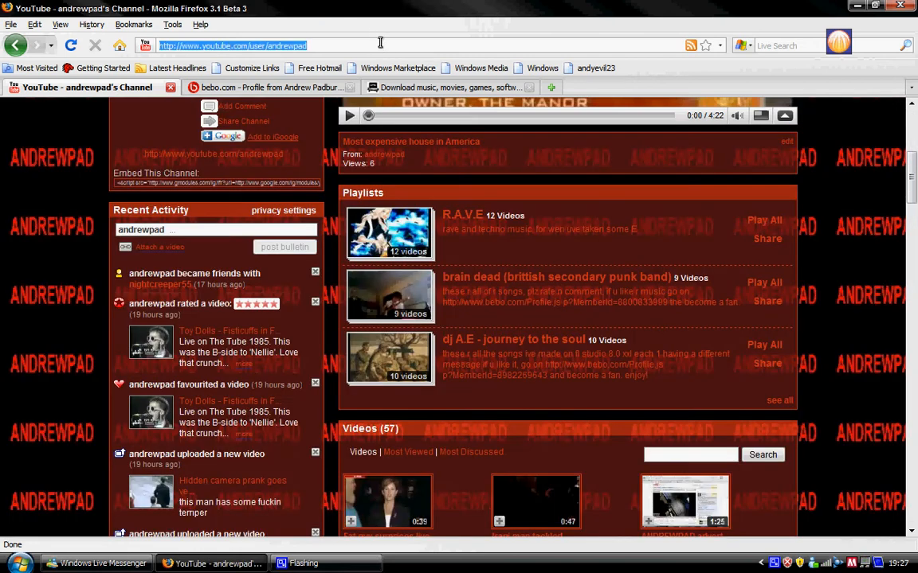
type("goo")
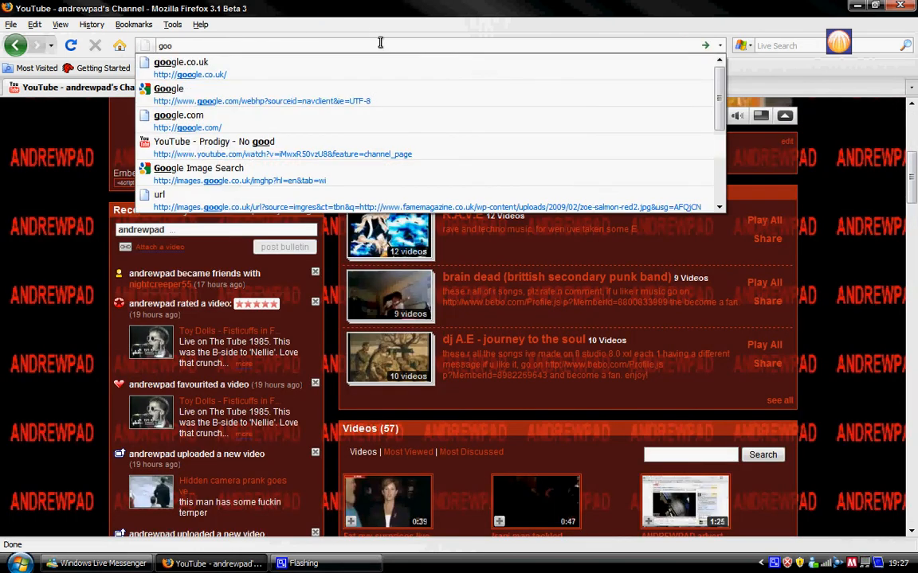
left_click(180, 62)
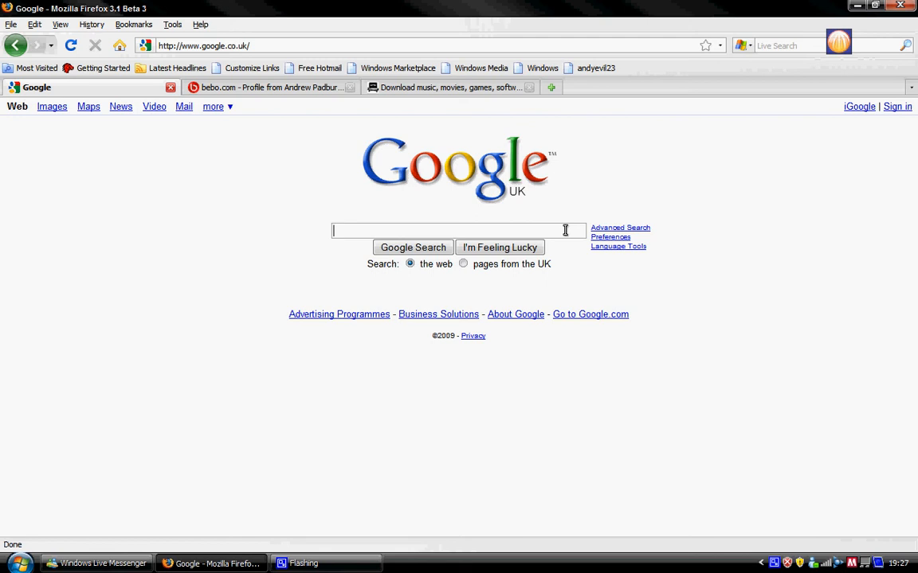
type("bitcomet download")
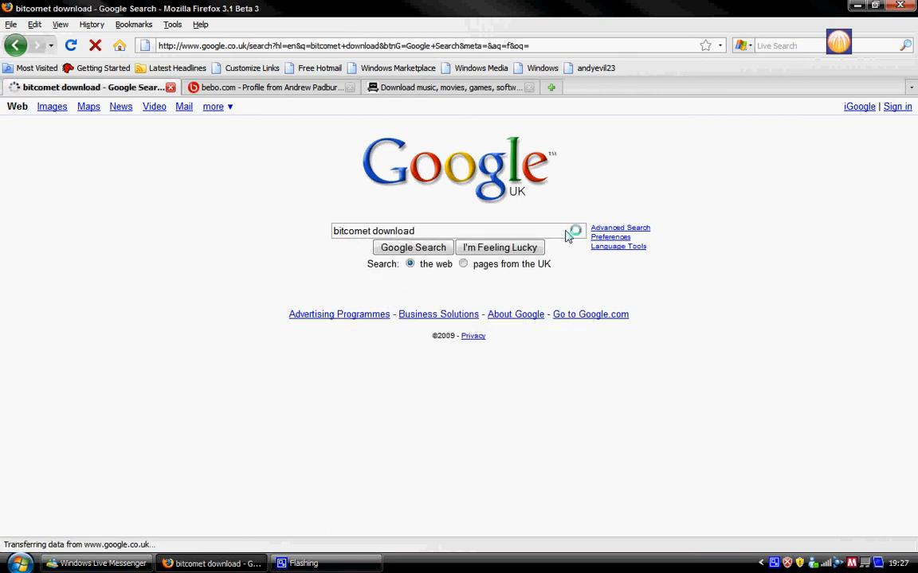
Open the bitcomet.com result and follow its Download.com link for BitComet 1.10
left_click(413, 247)
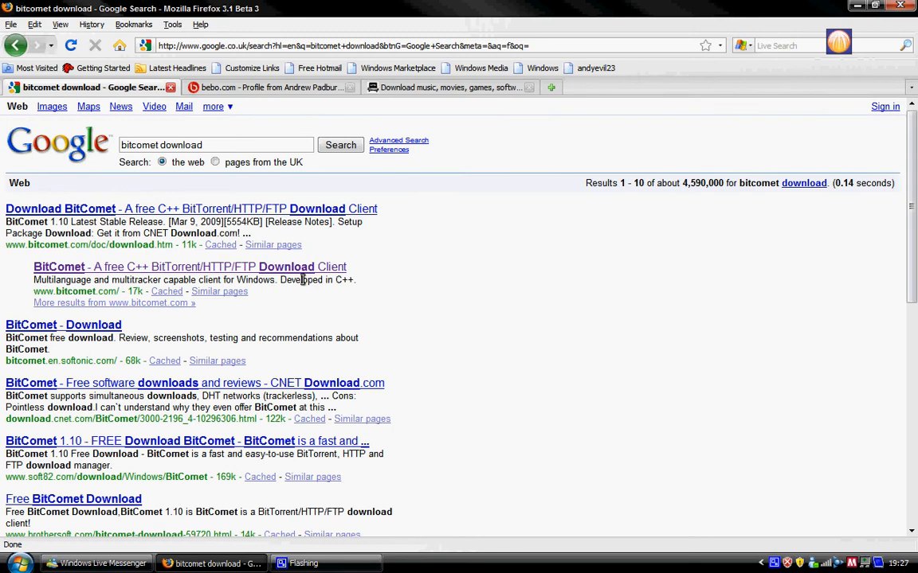
left_click(190, 267)
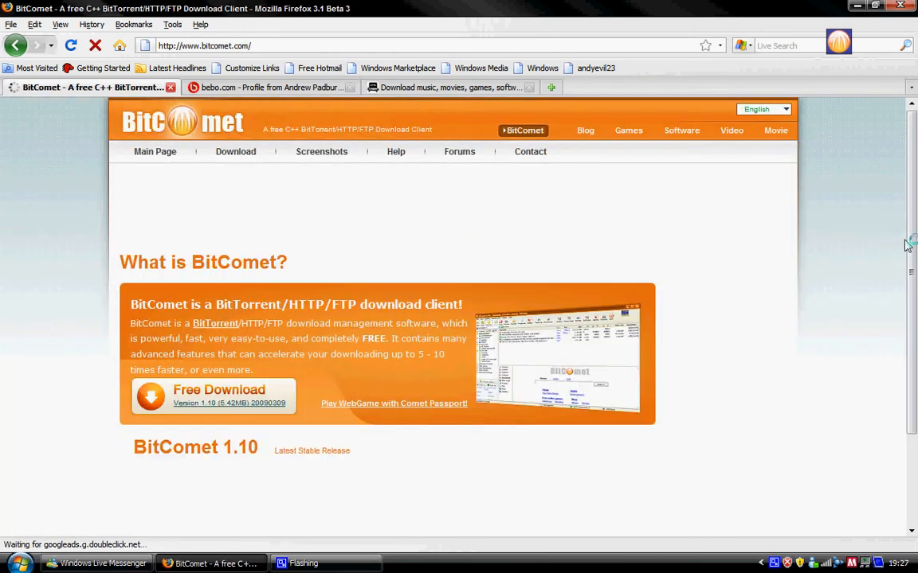
scroll("down", 3)
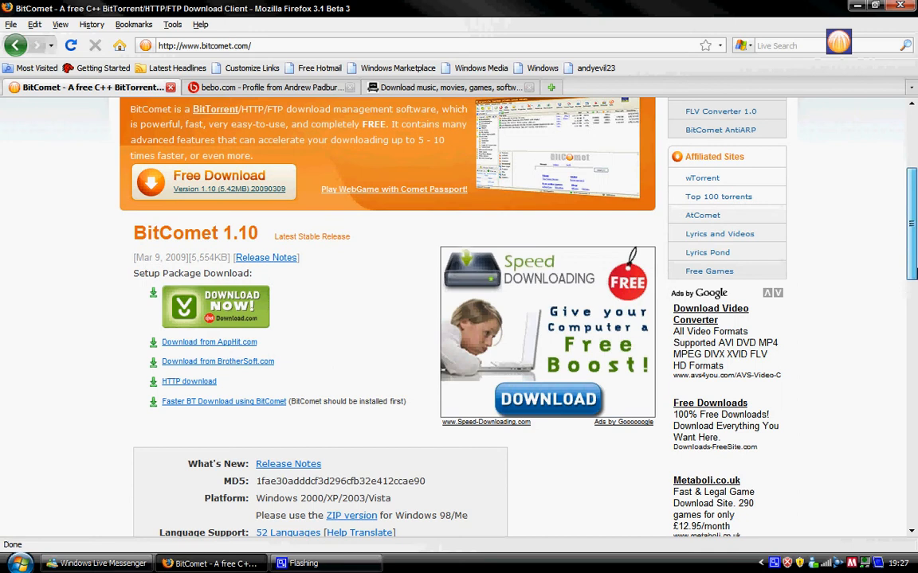
mouse_move(303, 309)
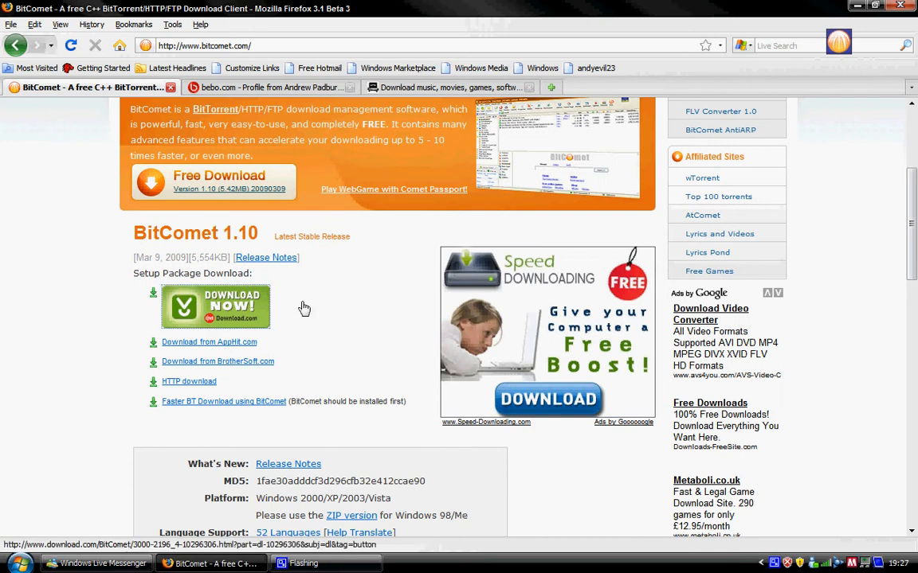
left_click(215, 307)
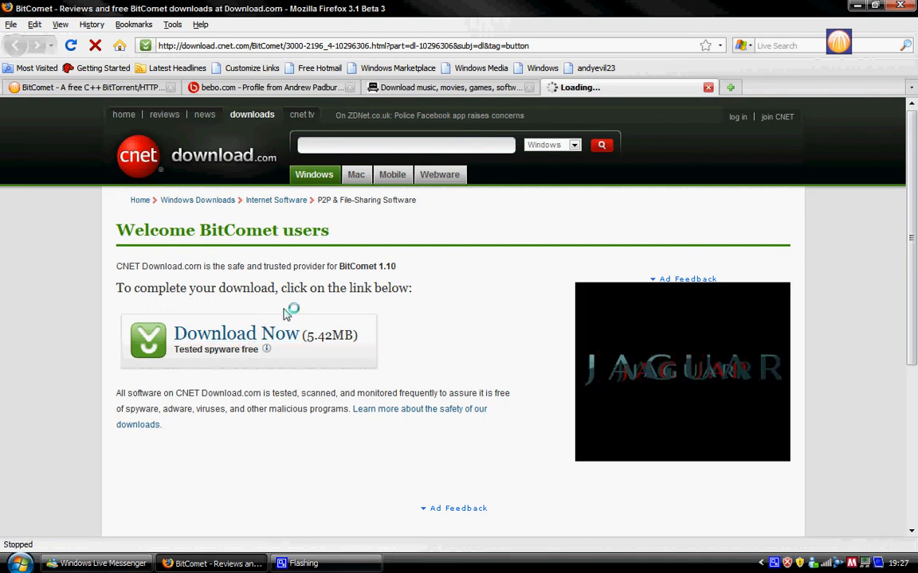
Start the BitComet download on CNET, then cancel the bitcomet_setup.exe prompt
left_click(236, 333)
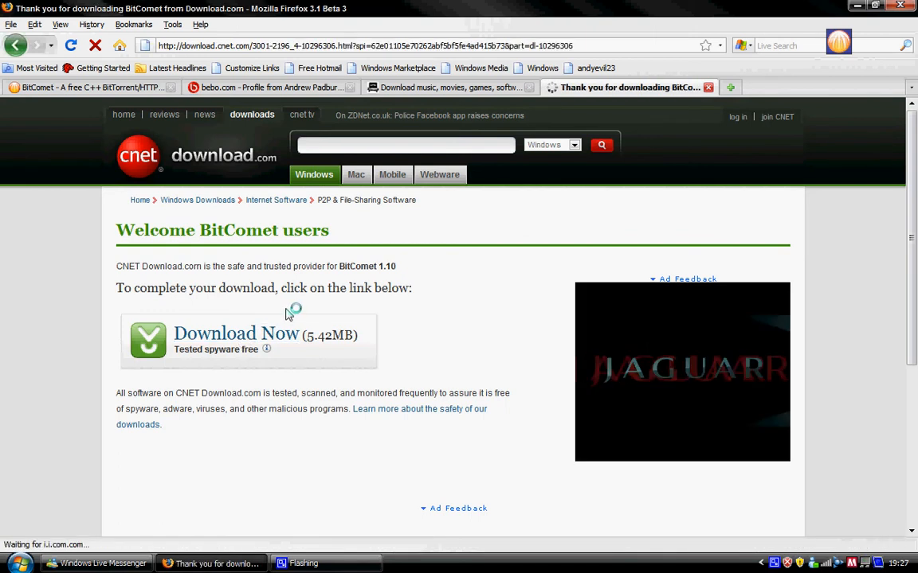
left_click(236, 333)
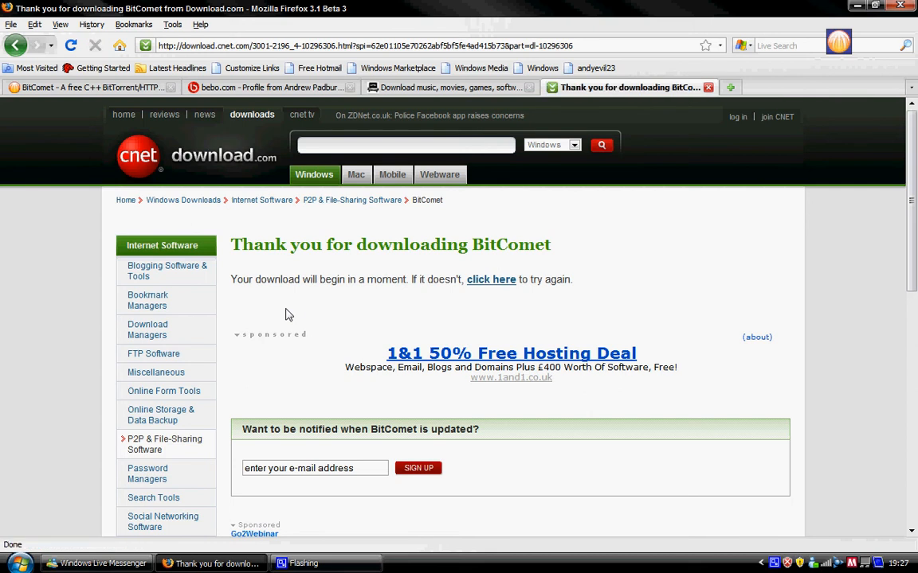
left_click(491, 280)
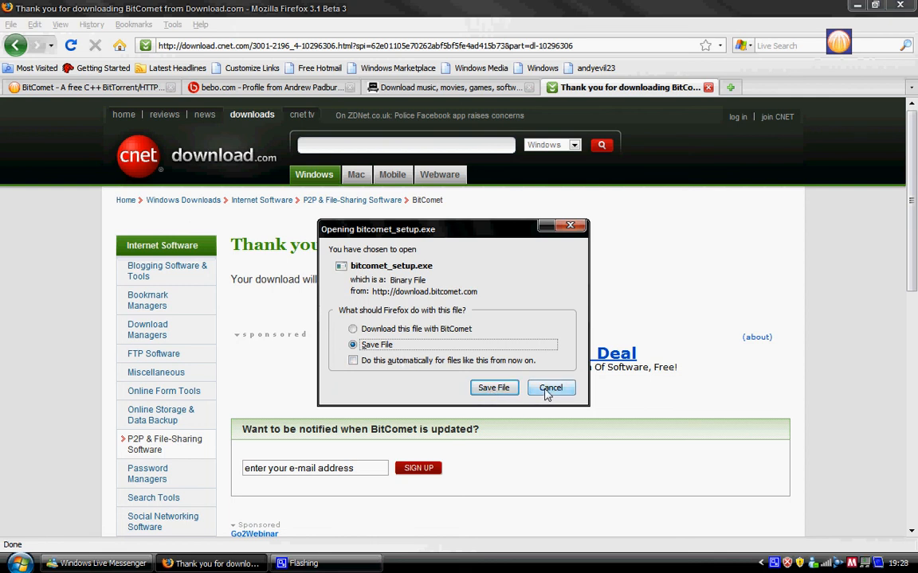
left_click(550, 388)
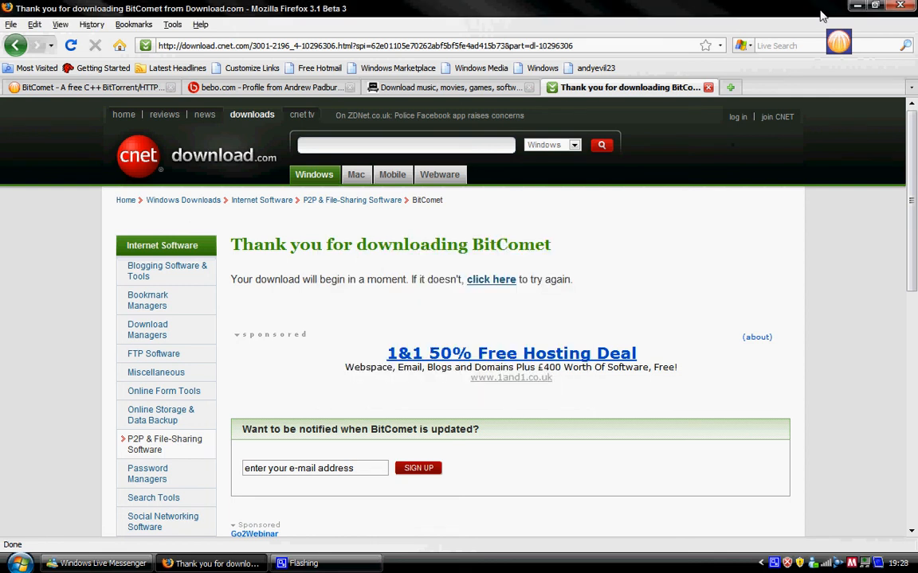
Minimise Firefox and delete all 19 BitComet tasks with their downloaded files
left_click(857, 6)
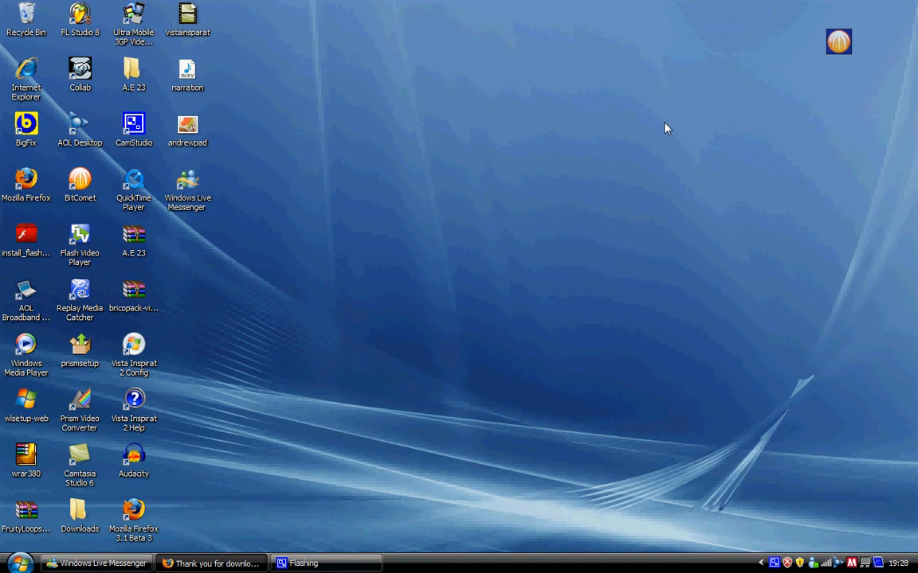
mouse_move(622, 146)
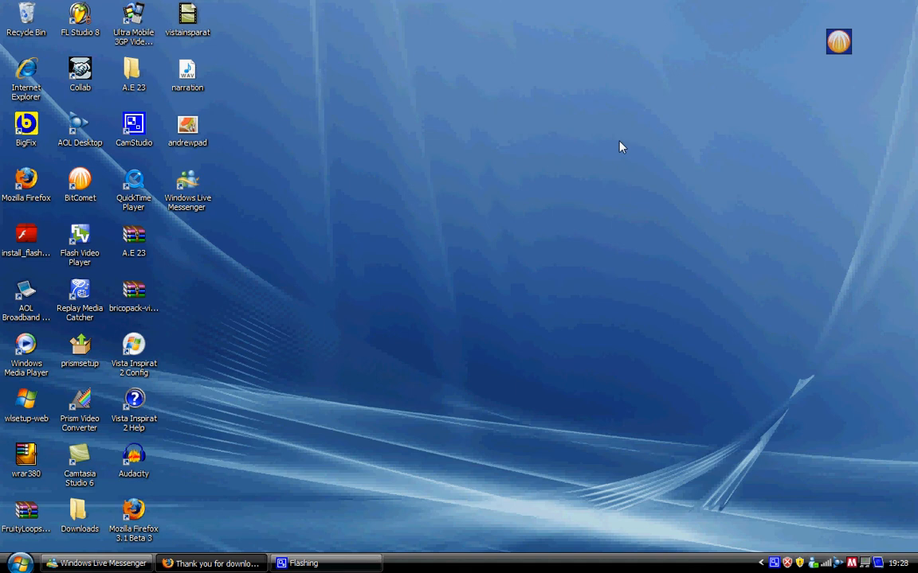
mouse_move(859, 25)
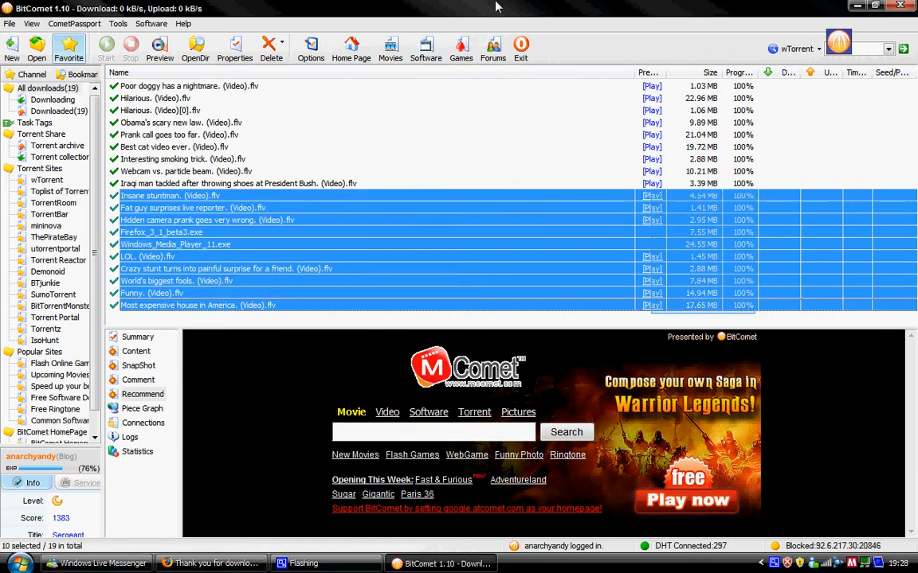
left_click(270, 47)
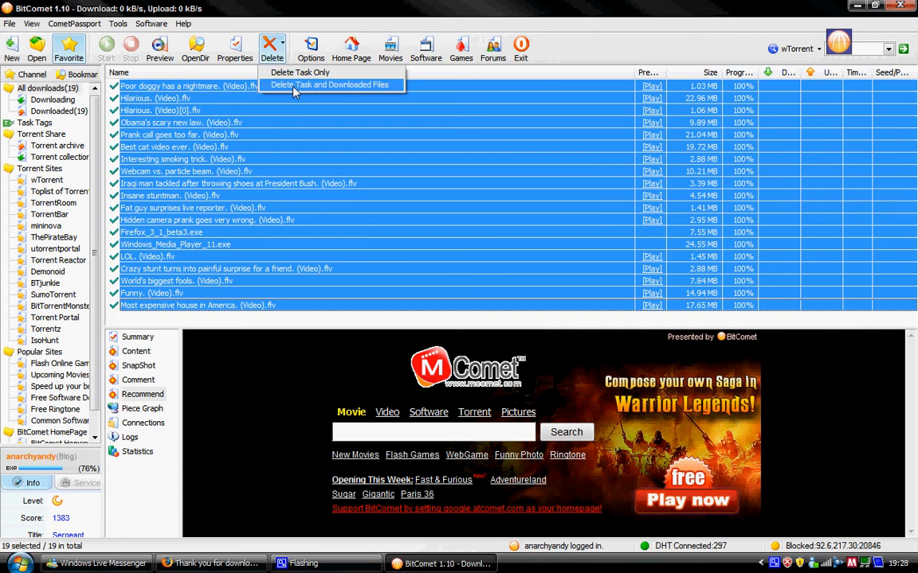
left_click(329, 84)
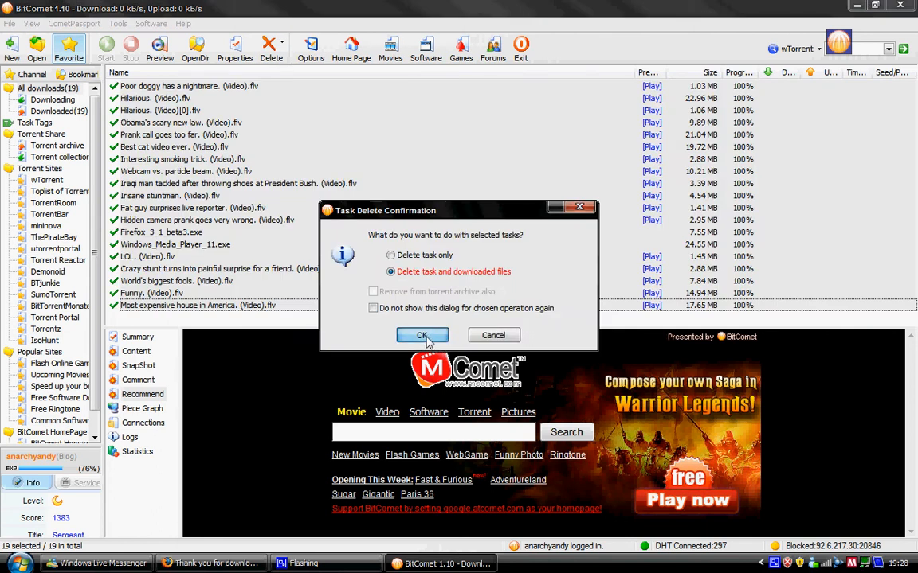
left_click(423, 335)
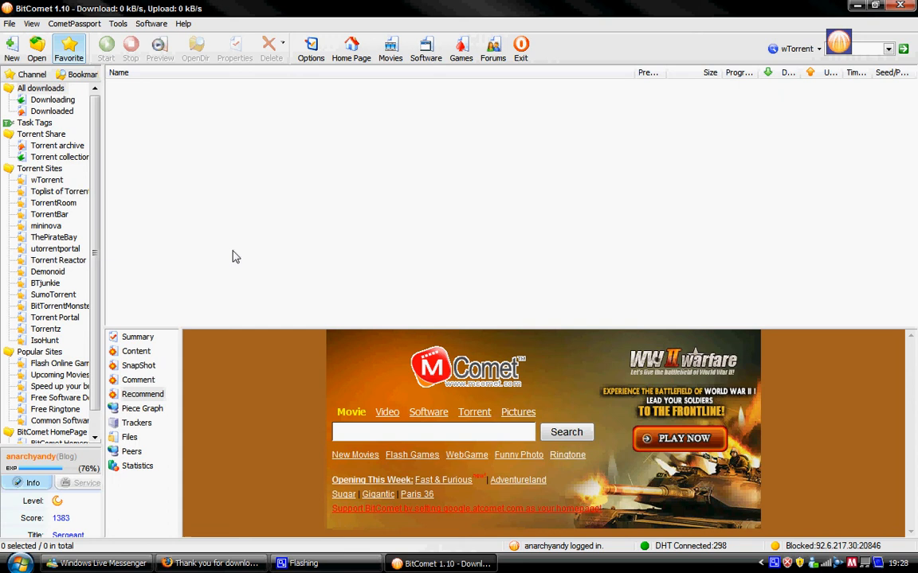
mouse_move(757, 143)
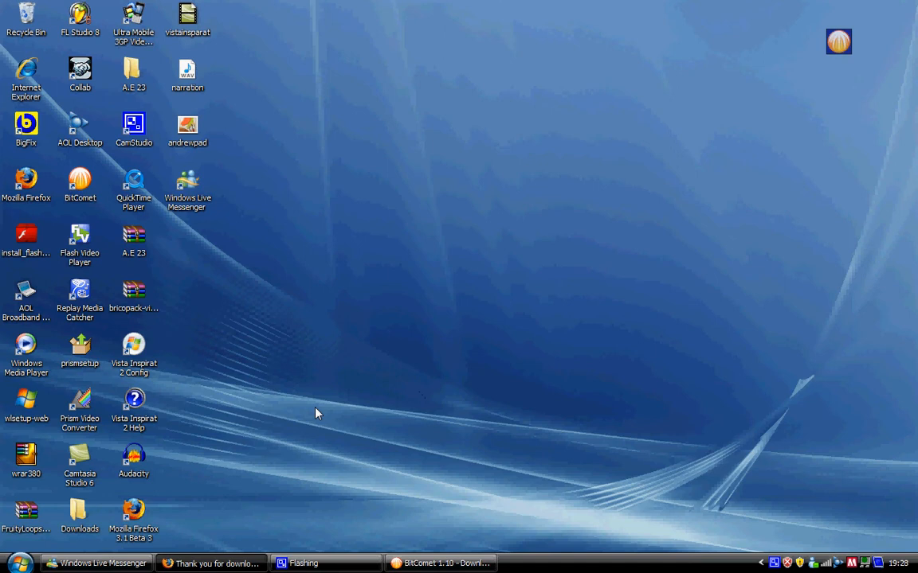
Restore Firefox from the taskbar
left_click(211, 563)
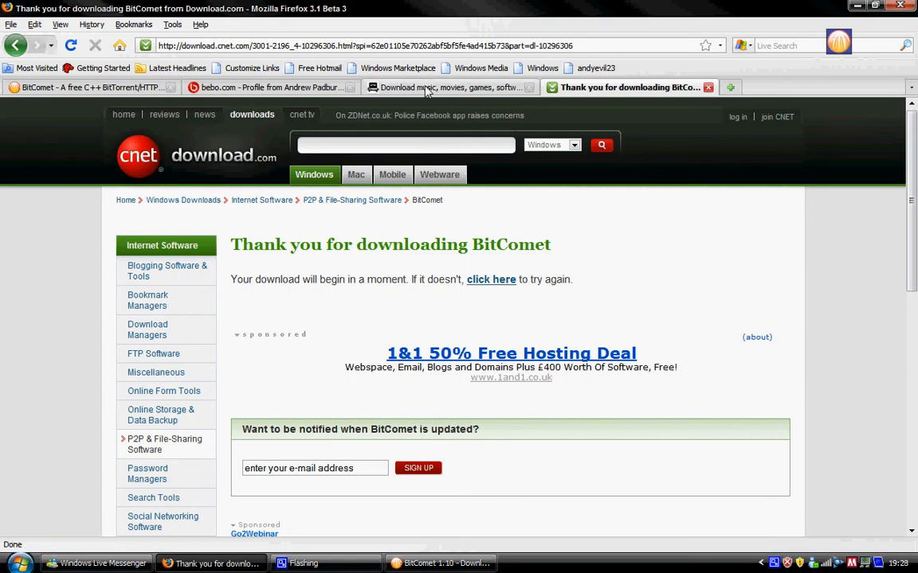
mouse_move(517, 127)
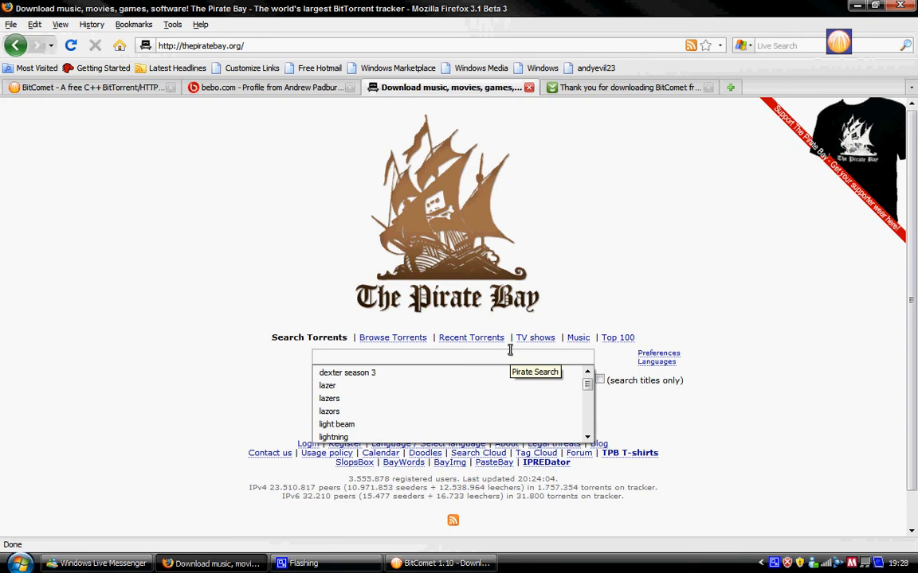
Search The Pirate Bay for 'gta sa crack' torrents
type("gta")
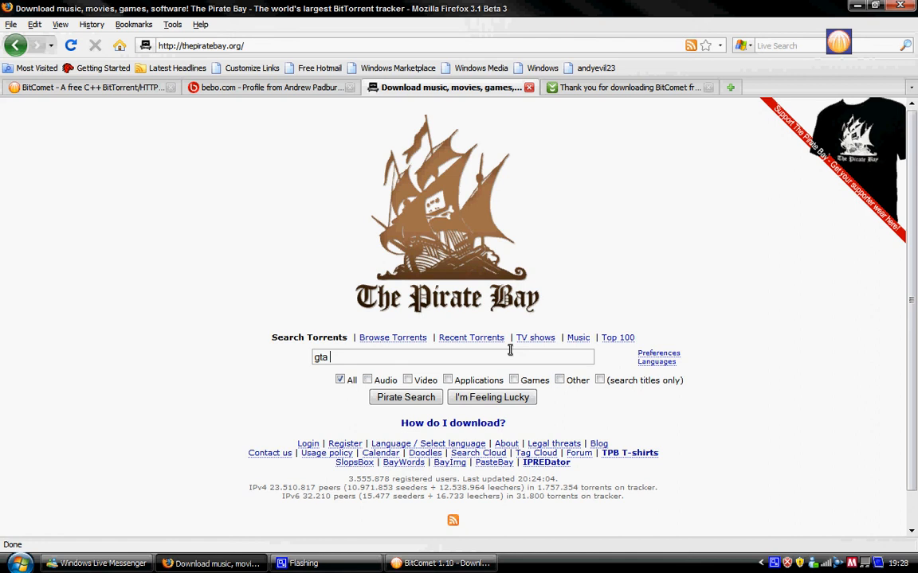
type("sa + crack")
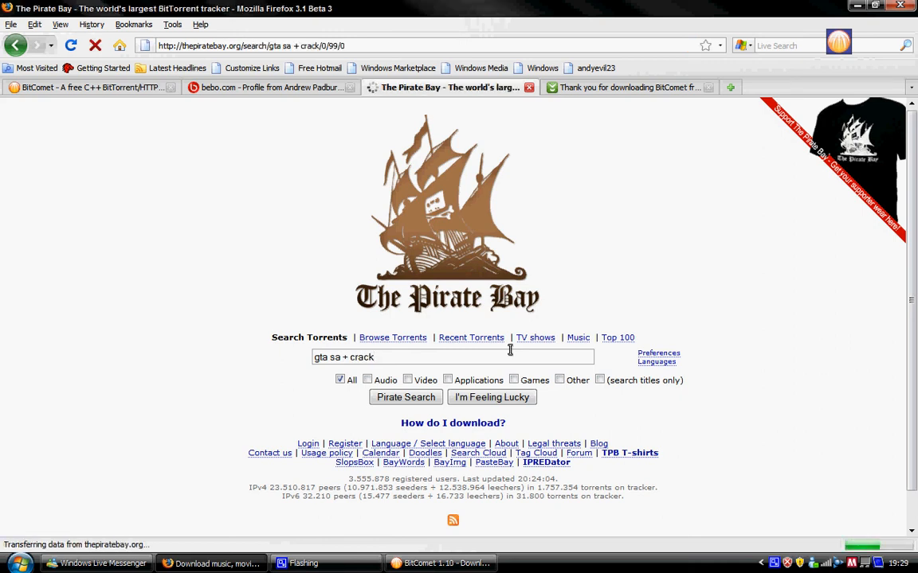
left_click(405, 397)
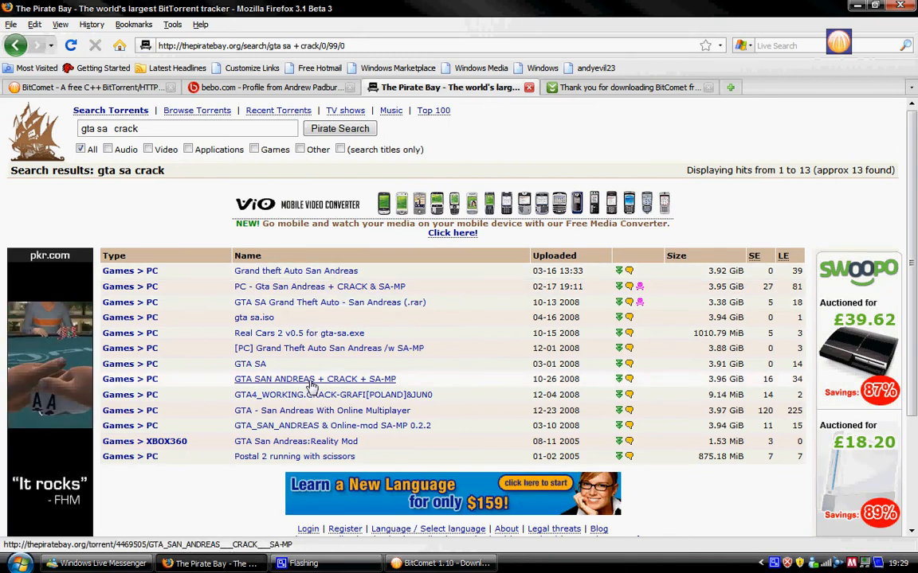
left_click(315, 379)
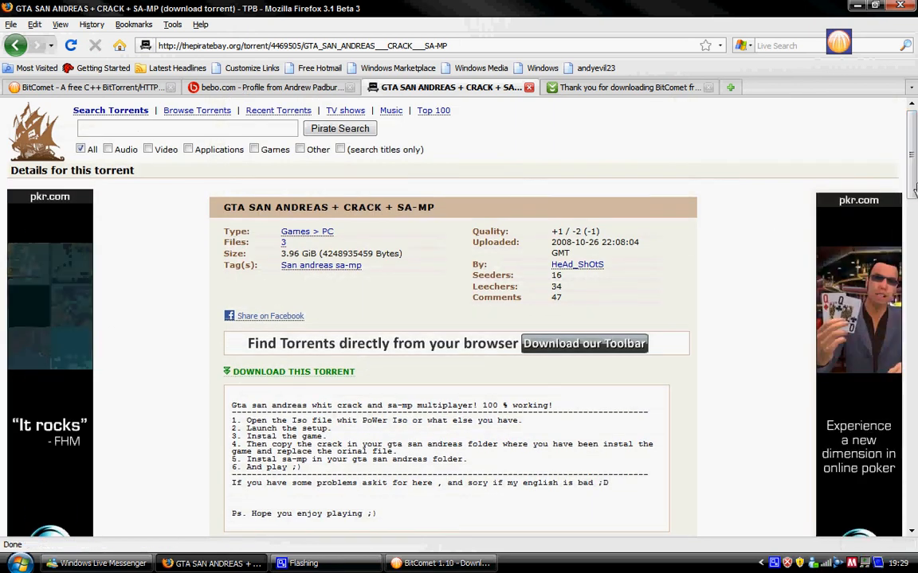
scroll("down", 3)
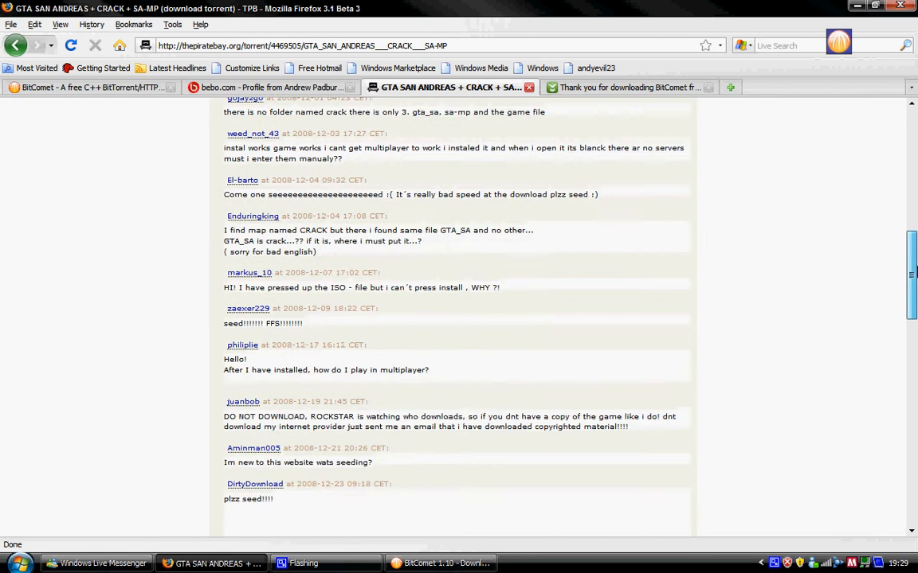
scroll("down", 3)
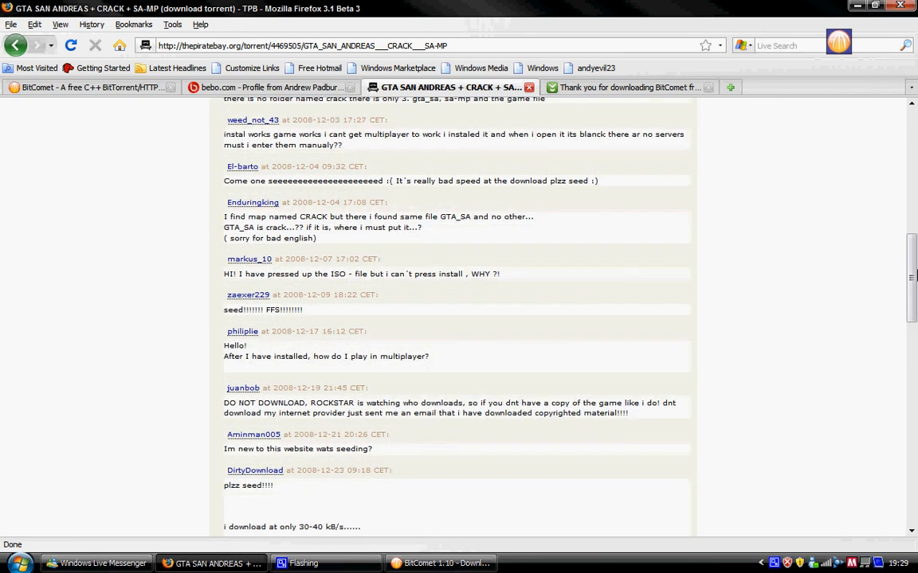
scroll("down", 3)
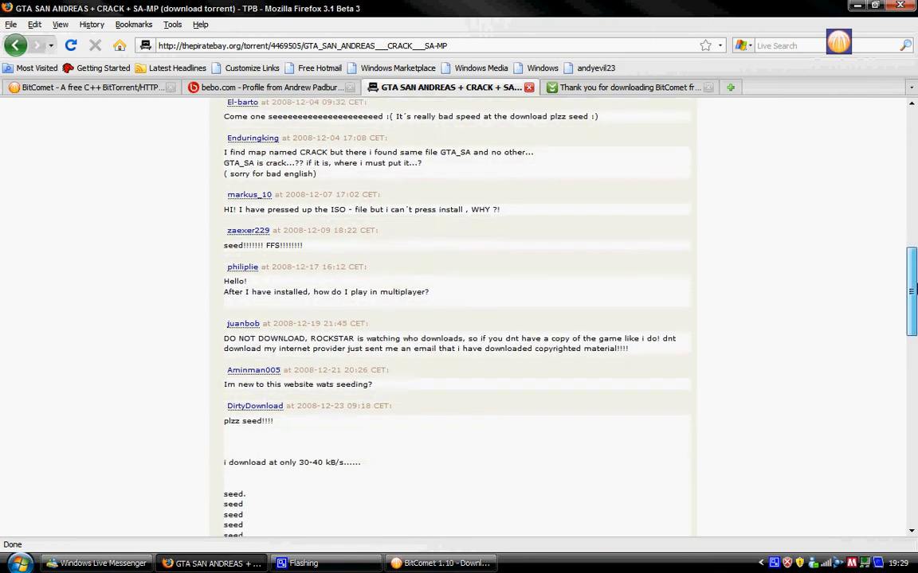
scroll("down", 3)
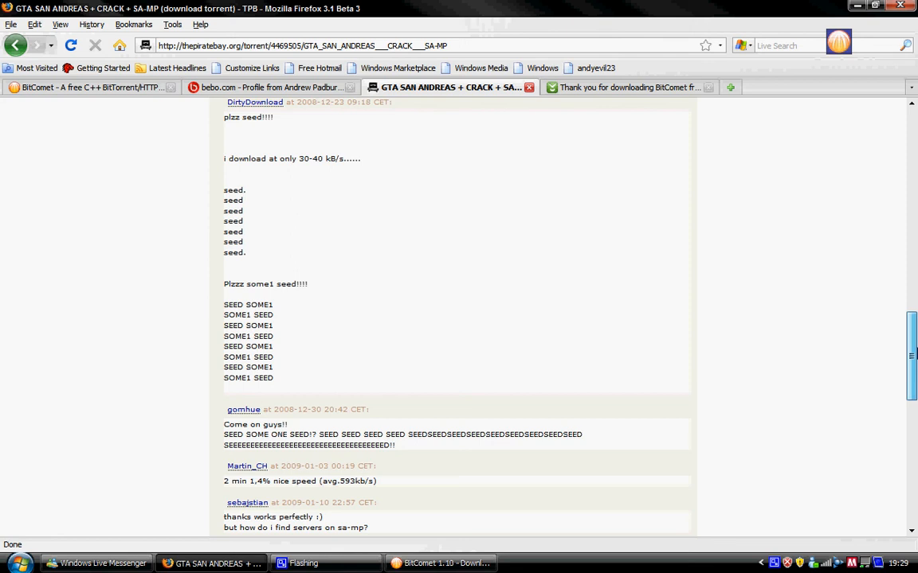
scroll("down", 3)
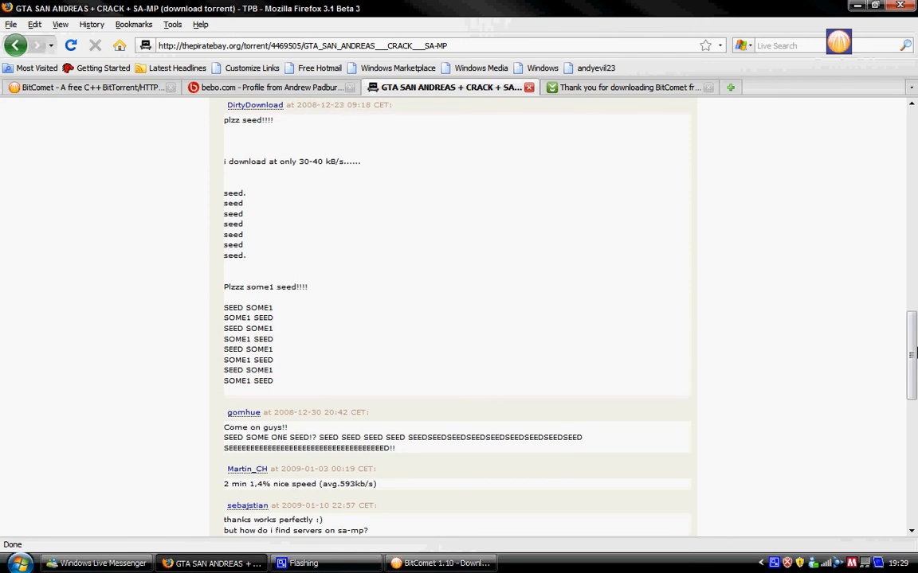
scroll("down", 3)
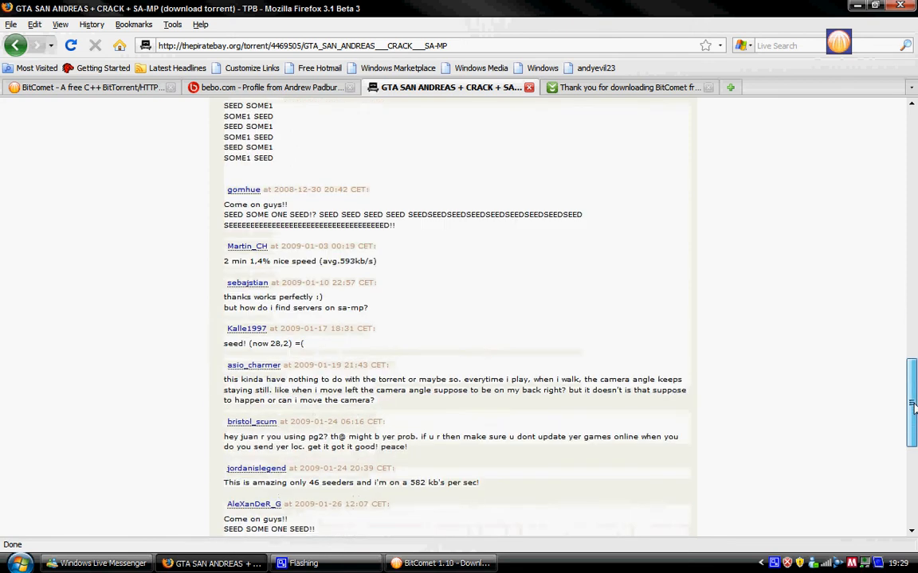
scroll("down", 3)
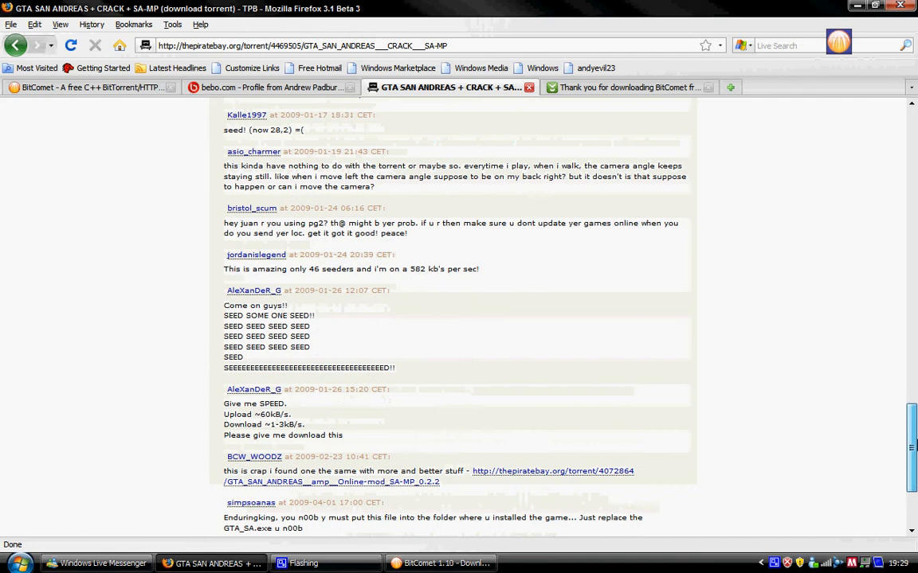
scroll("down", 3)
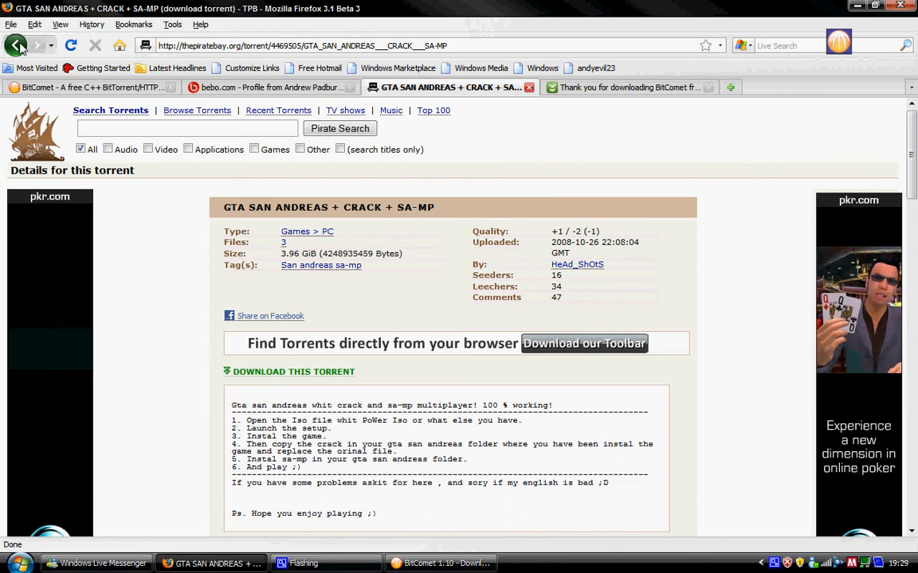
Go back to the search results and open the GTA SAN ANDREAS + CRACK + SA-MP torrent
left_click(16, 45)
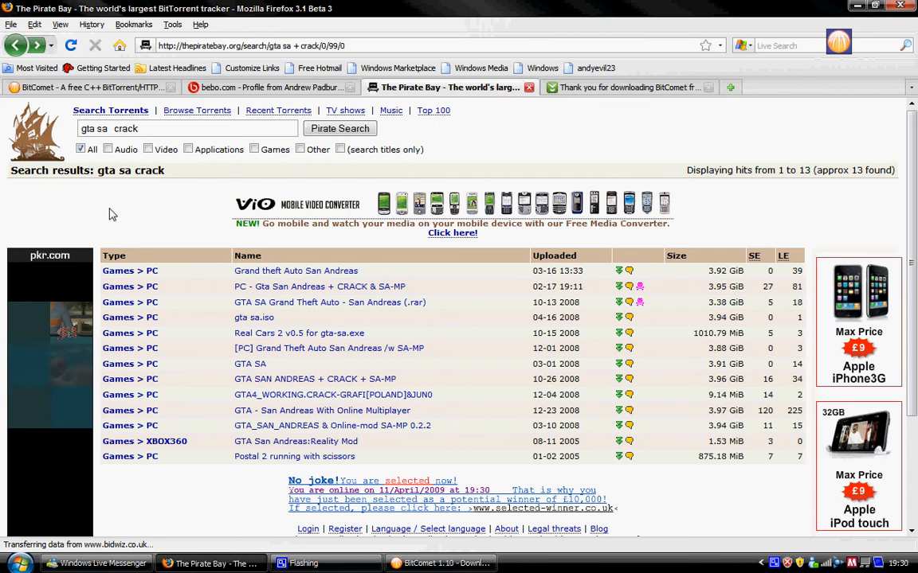
mouse_move(321, 410)
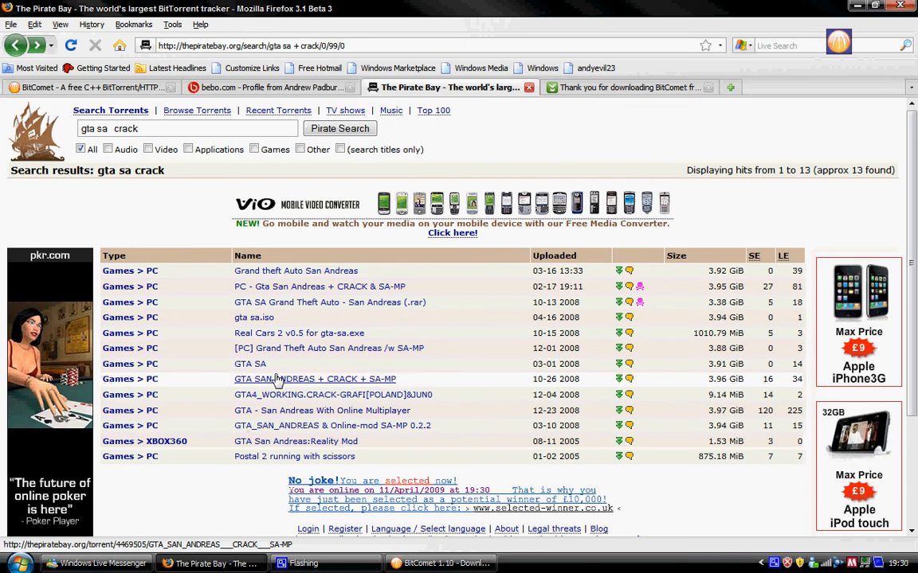
left_click(314, 379)
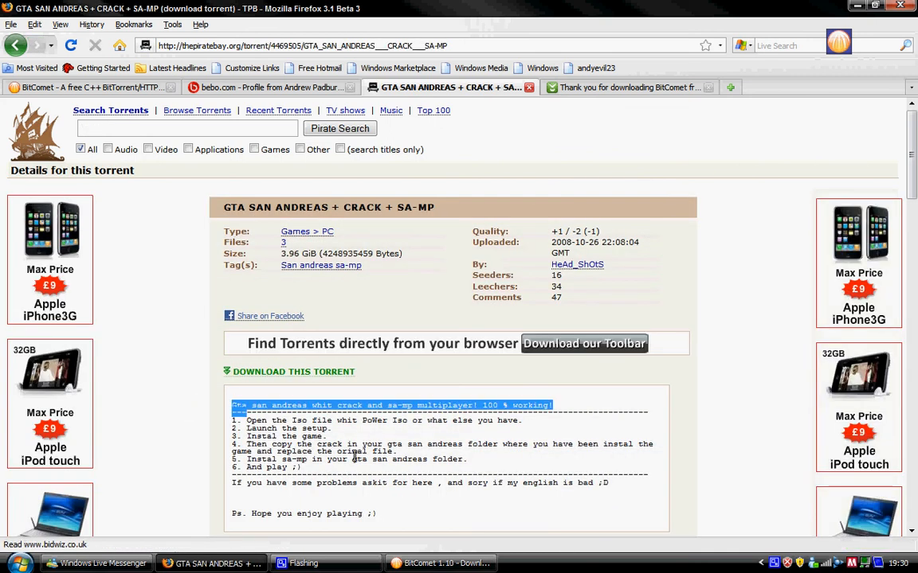
scroll("down", 3)
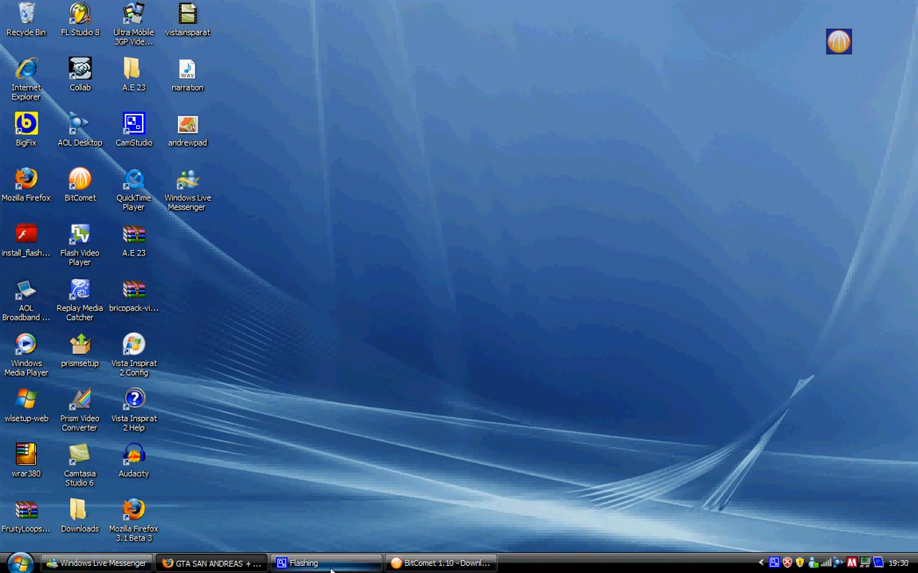
Restore the minimised Firefox window from the taskbar
left_click(211, 563)
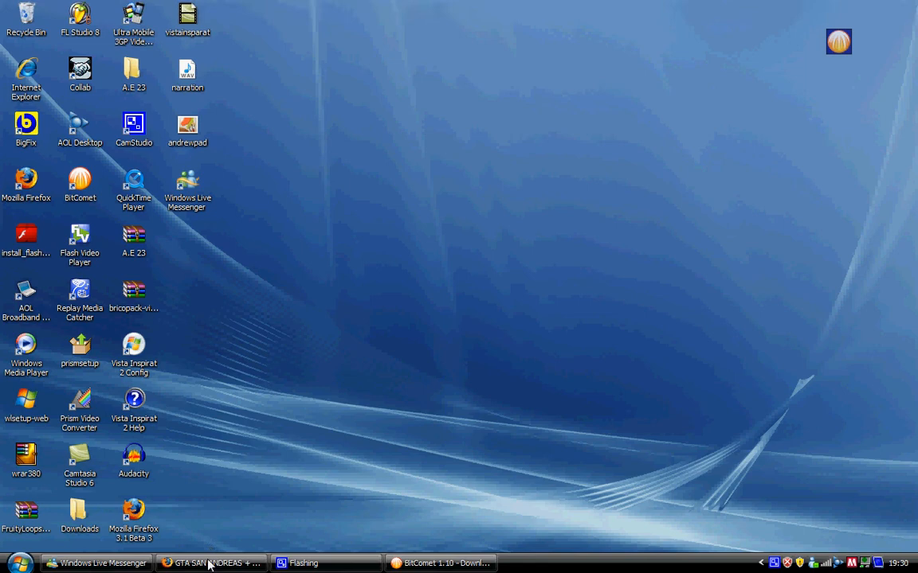
left_click(211, 563)
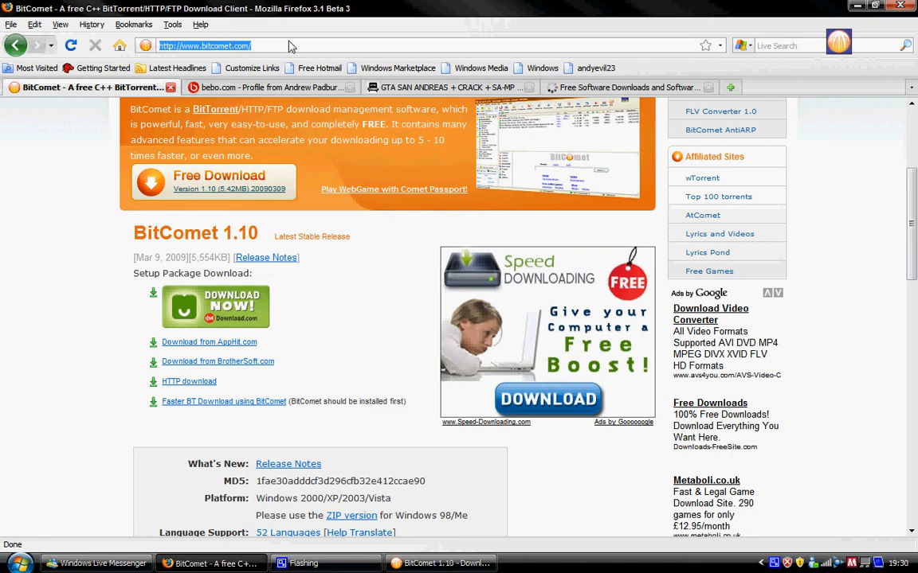
Go to YouTube and open 'Norris Man - cool meditation (movie star riddim)'
type("youtu")
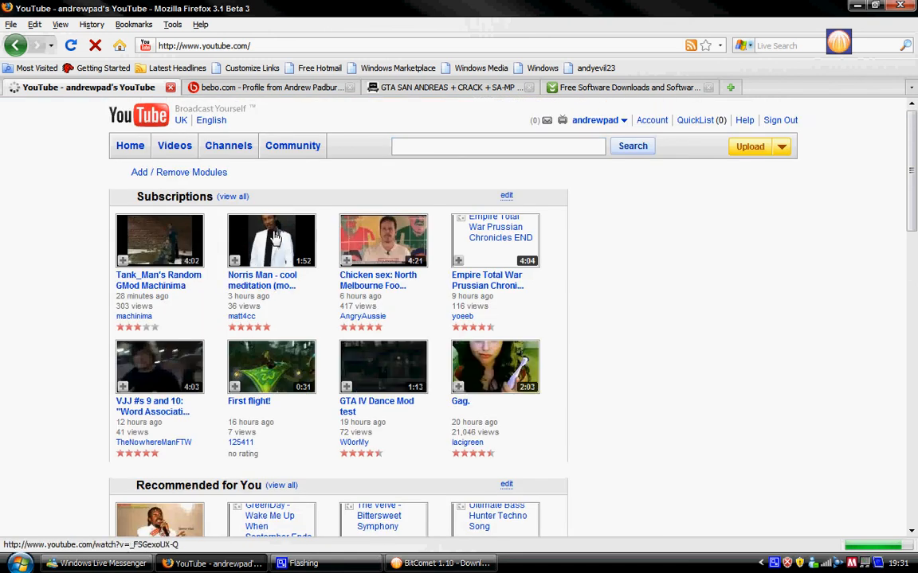
left_click(272, 241)
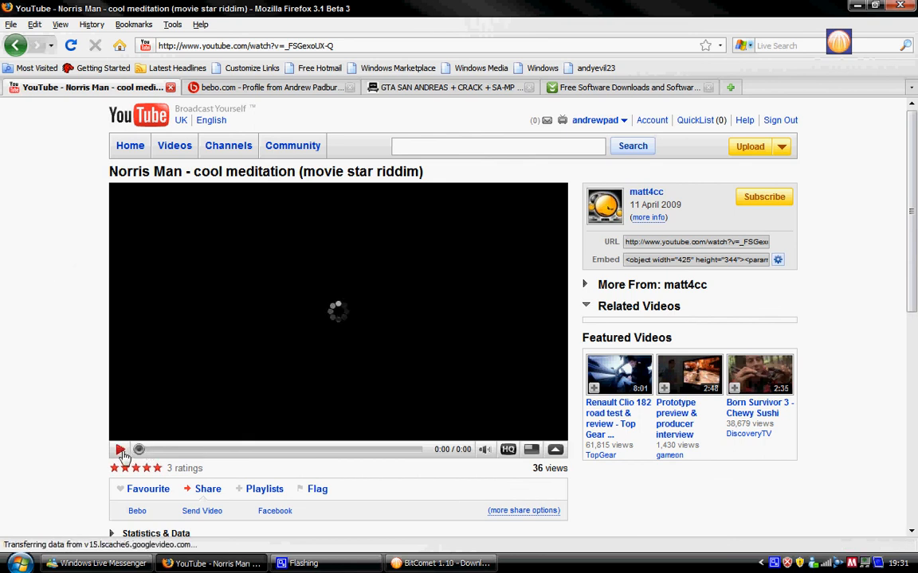
Capture the Norris Man video's 3 MB FLV file through Download Media Files
right_click(119, 450)
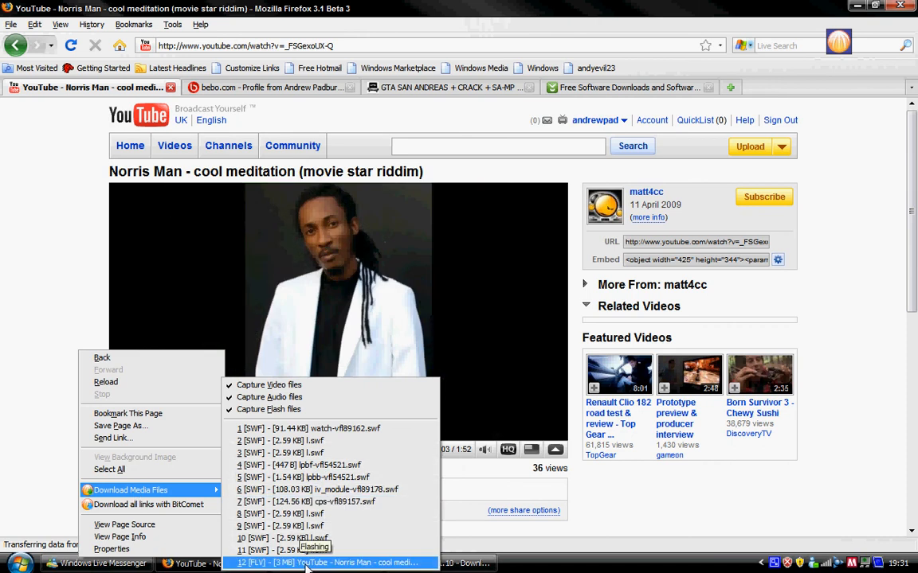
mouse_move(109, 469)
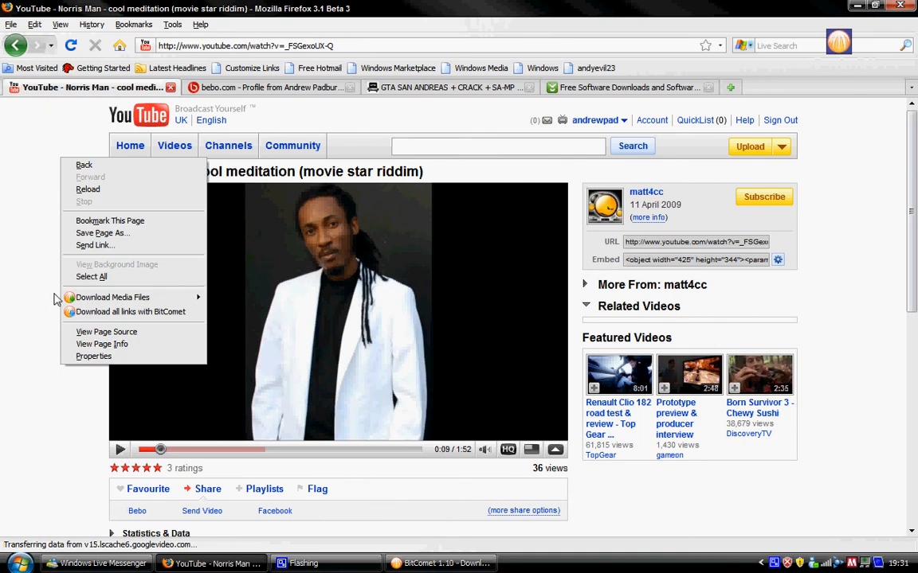
left_click(111, 296)
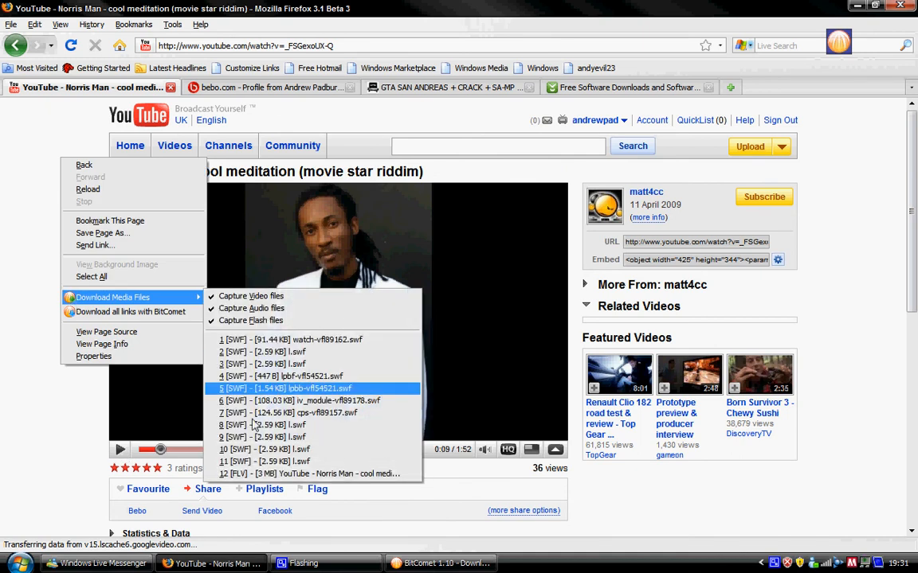
mouse_move(325, 474)
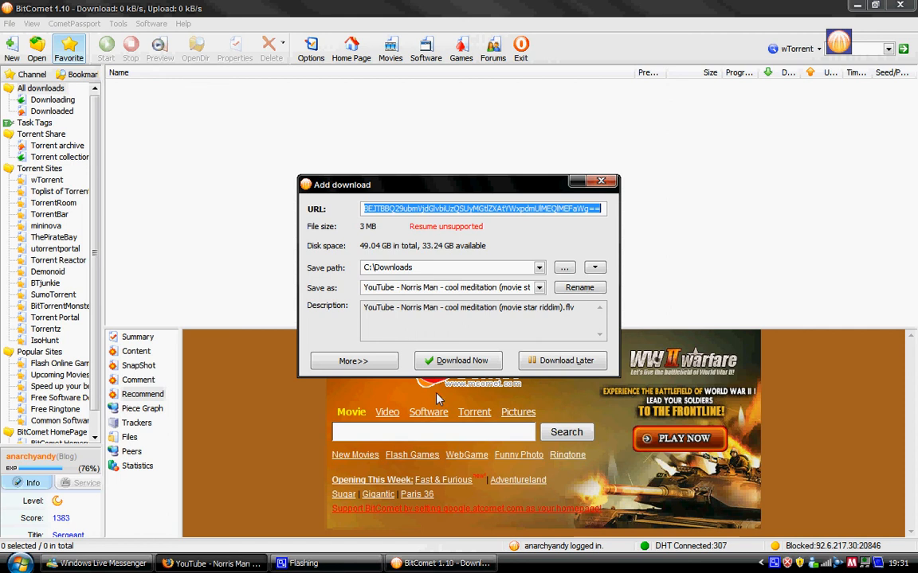
Start the 3 MB video.flv download in BitComet, then delete the task and its files
left_click(458, 360)
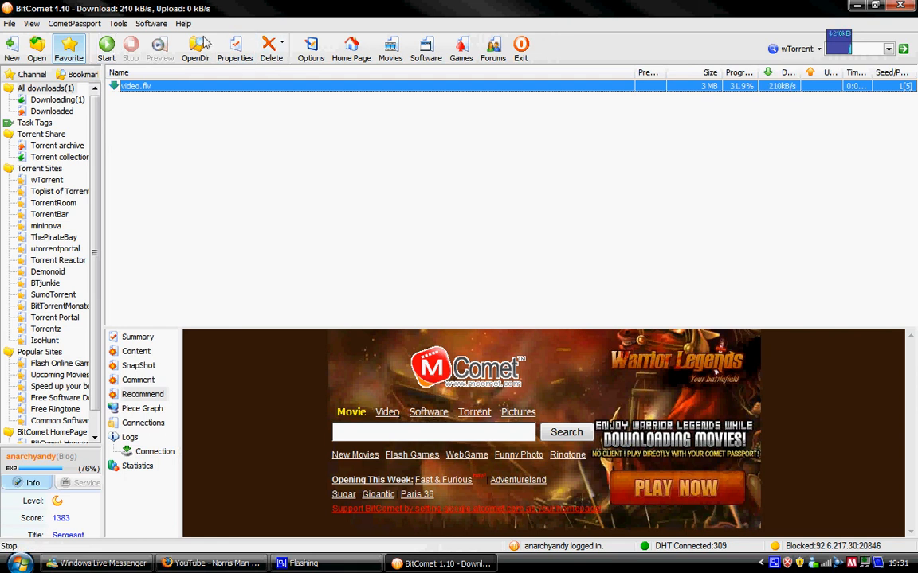
left_click(271, 48)
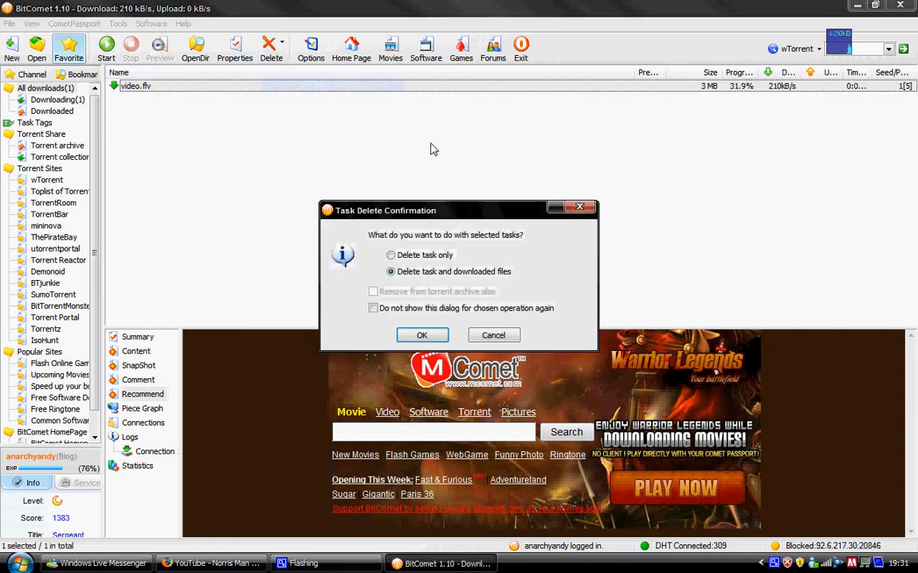
mouse_move(408, 305)
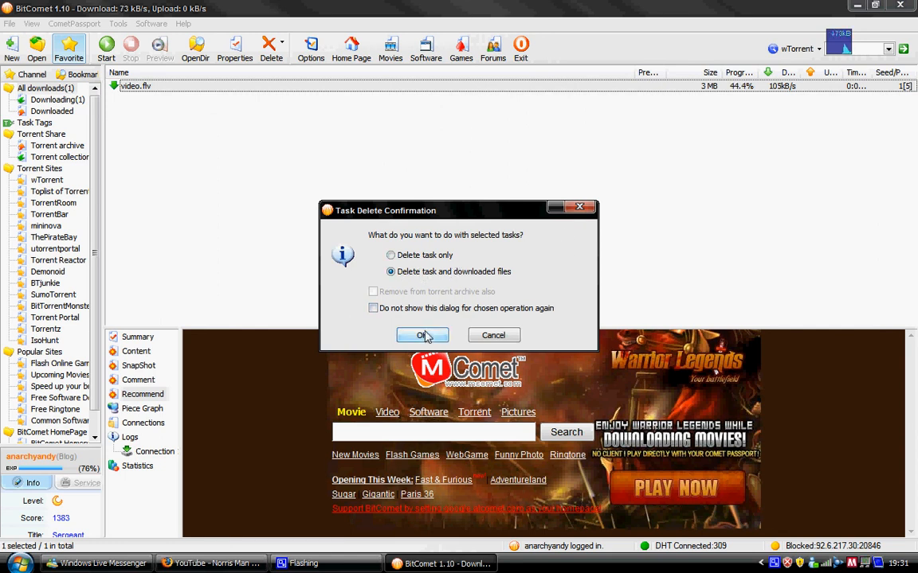
left_click(422, 336)
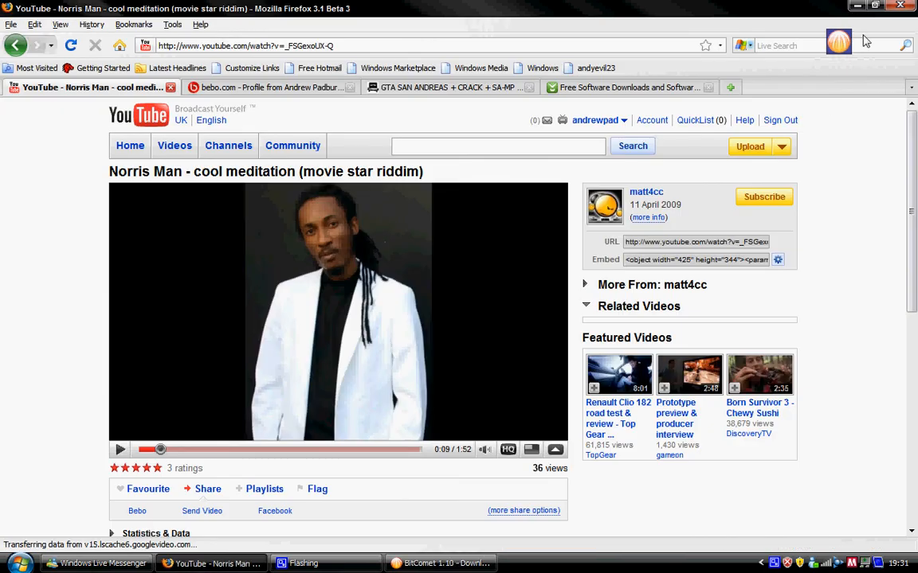
mouse_move(872, 94)
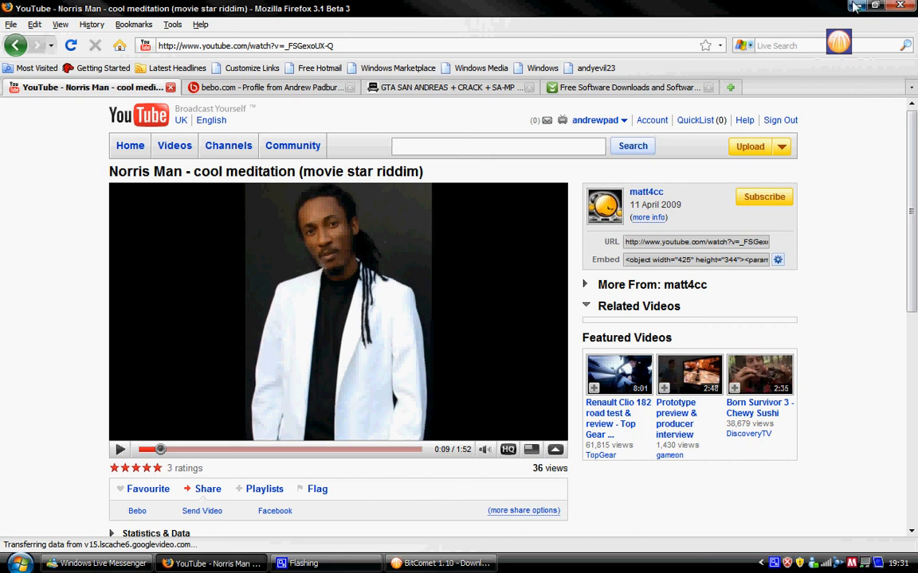
Minimise the Firefox YouTube window to reveal the Windows desktop
left_click(875, 6)
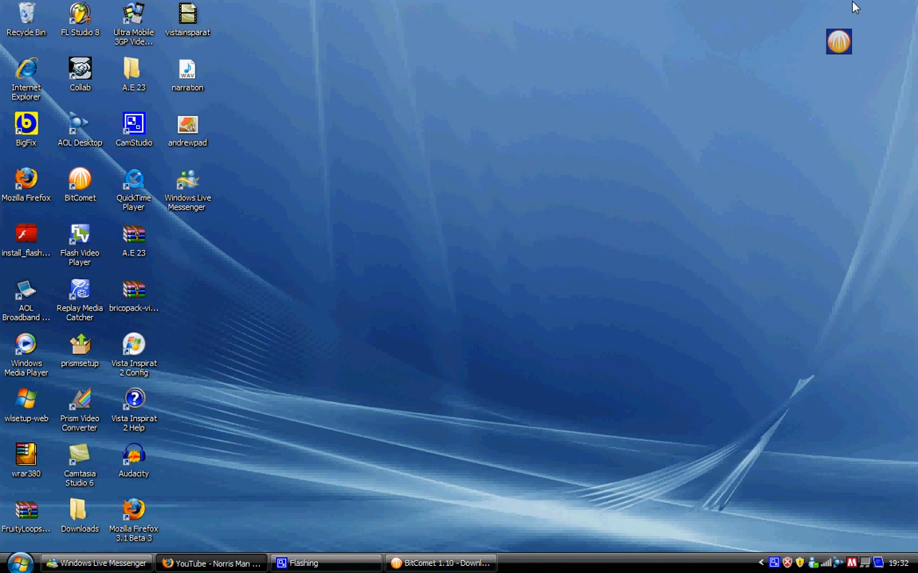
mouse_move(458, 548)
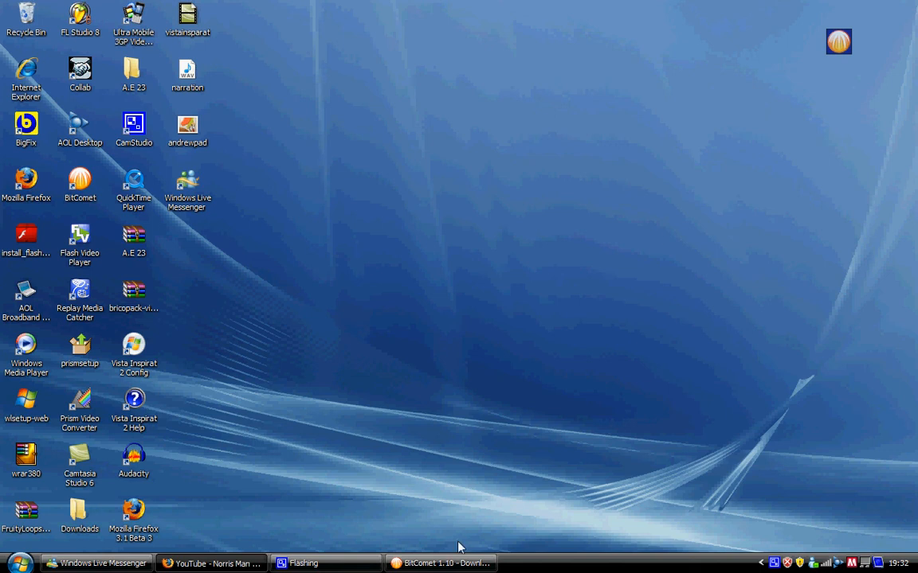
mouse_move(645, 374)
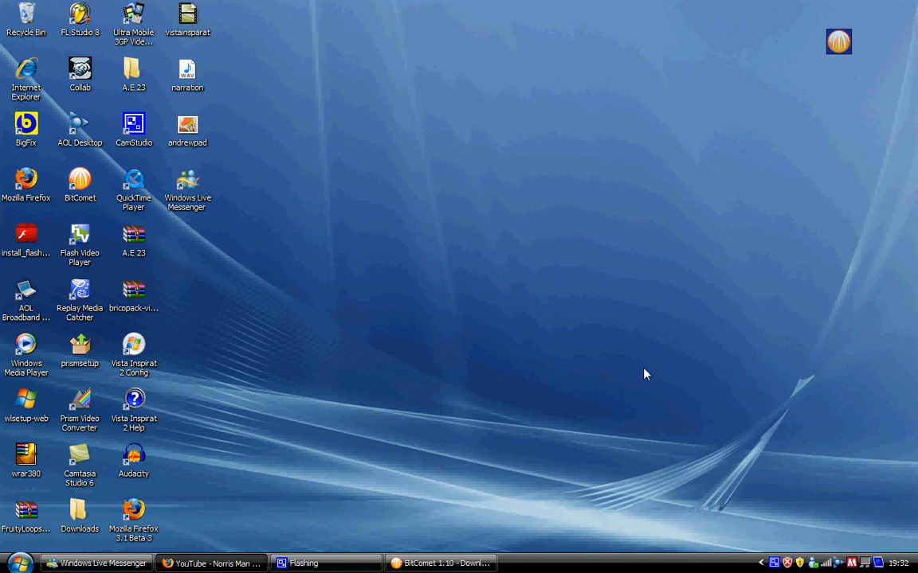